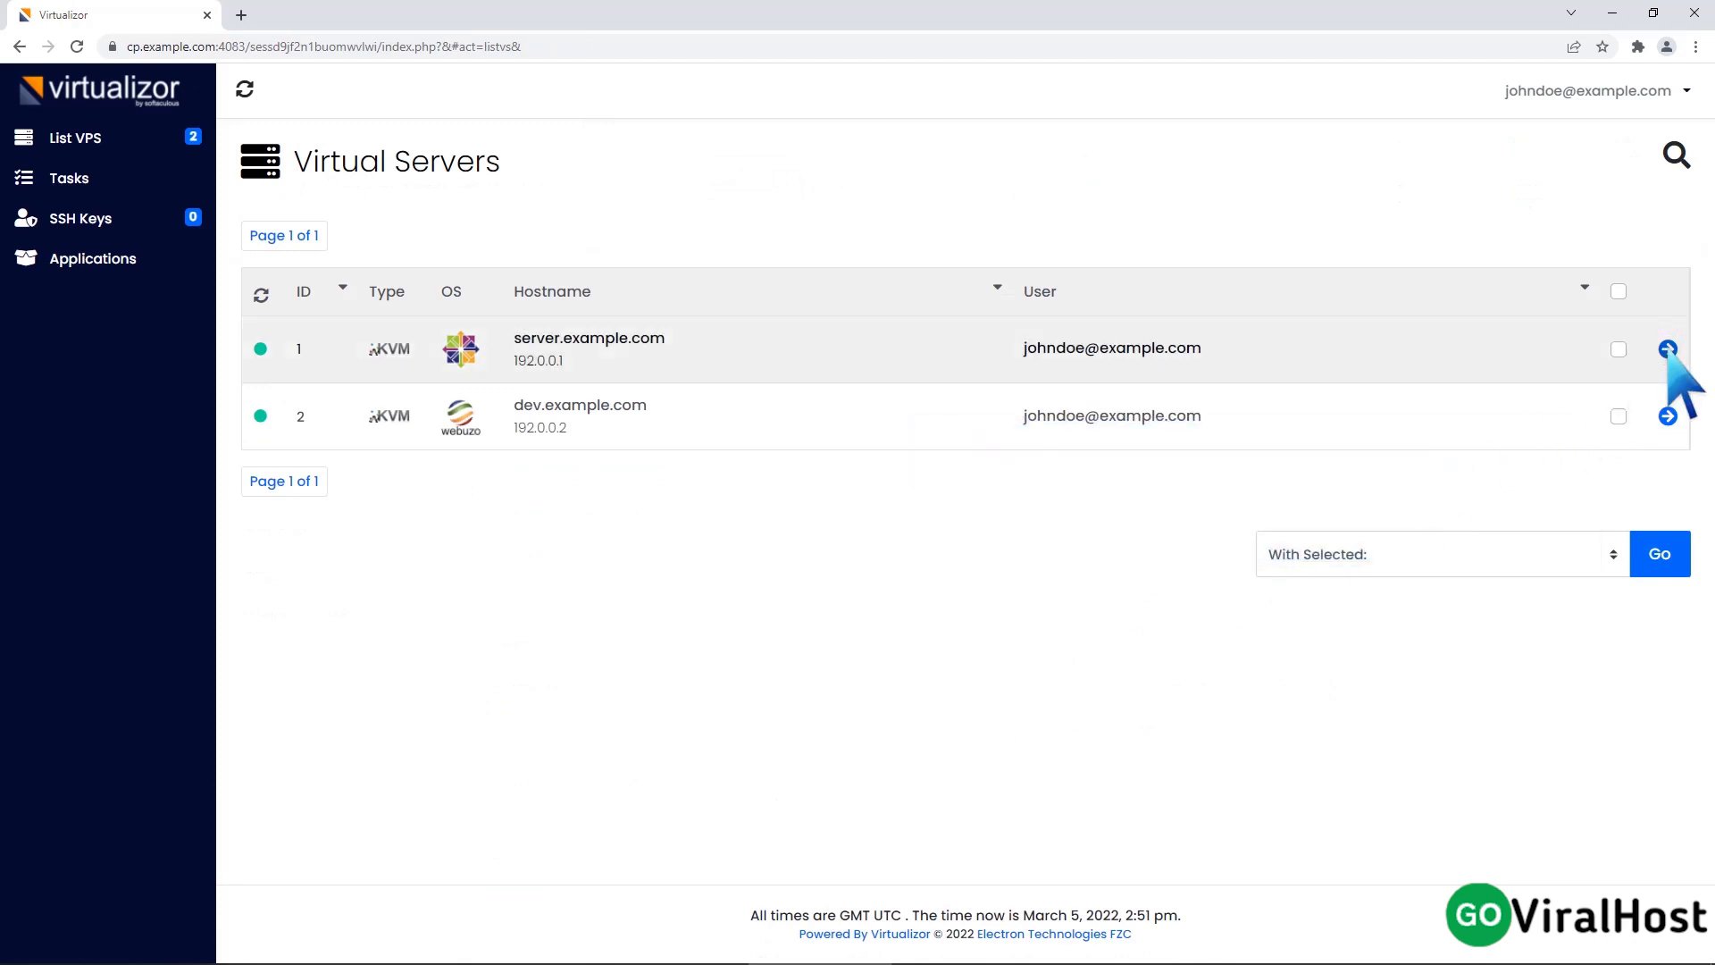
Step: Go to the Settings area of the server.example.com VPS management page
click(1667, 349)
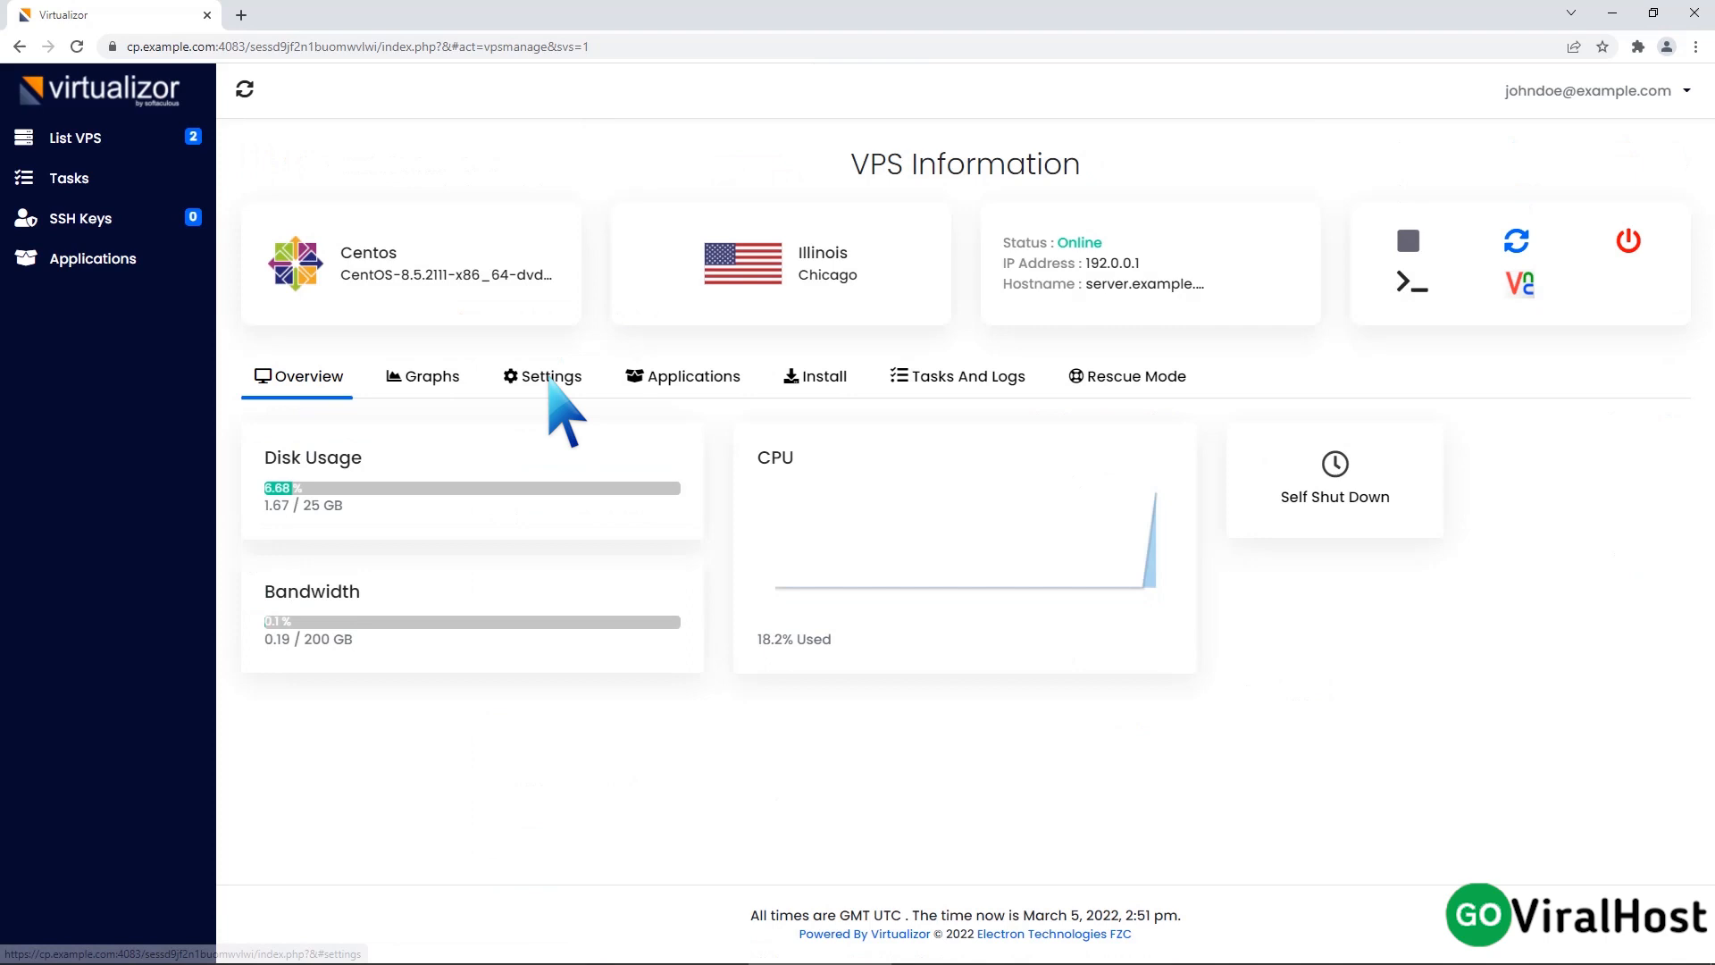
click(551, 377)
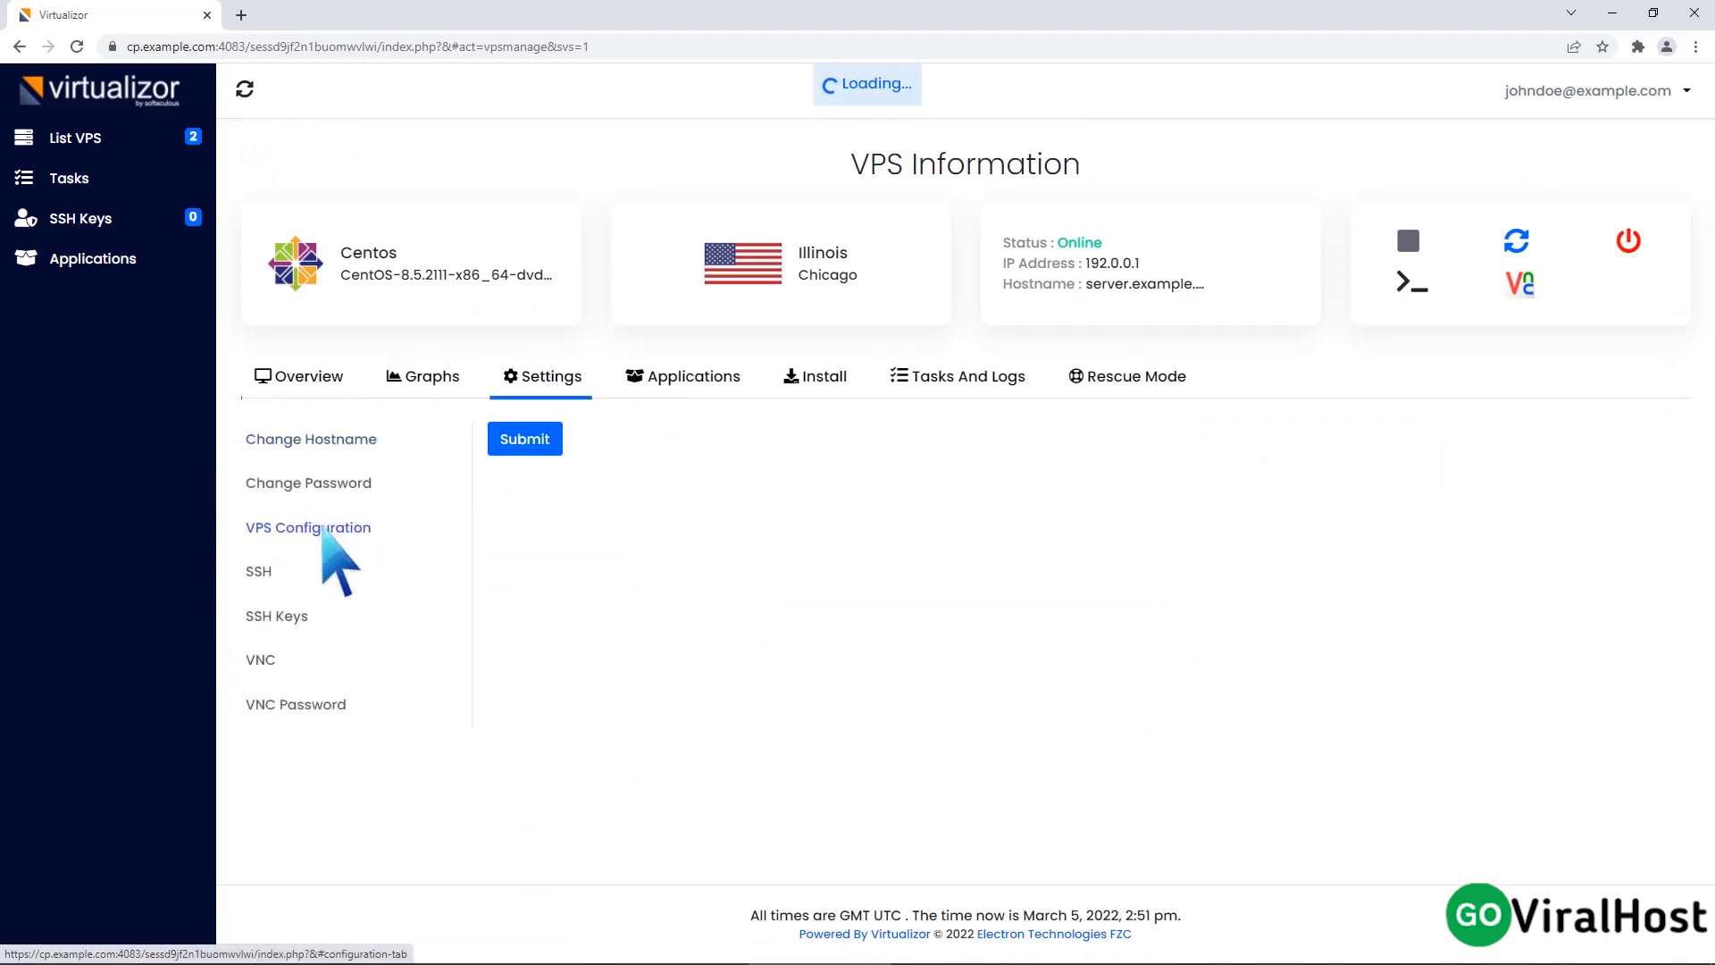
Step: Uncheck the ACPI option in the VPS Configuration form
click(308, 525)
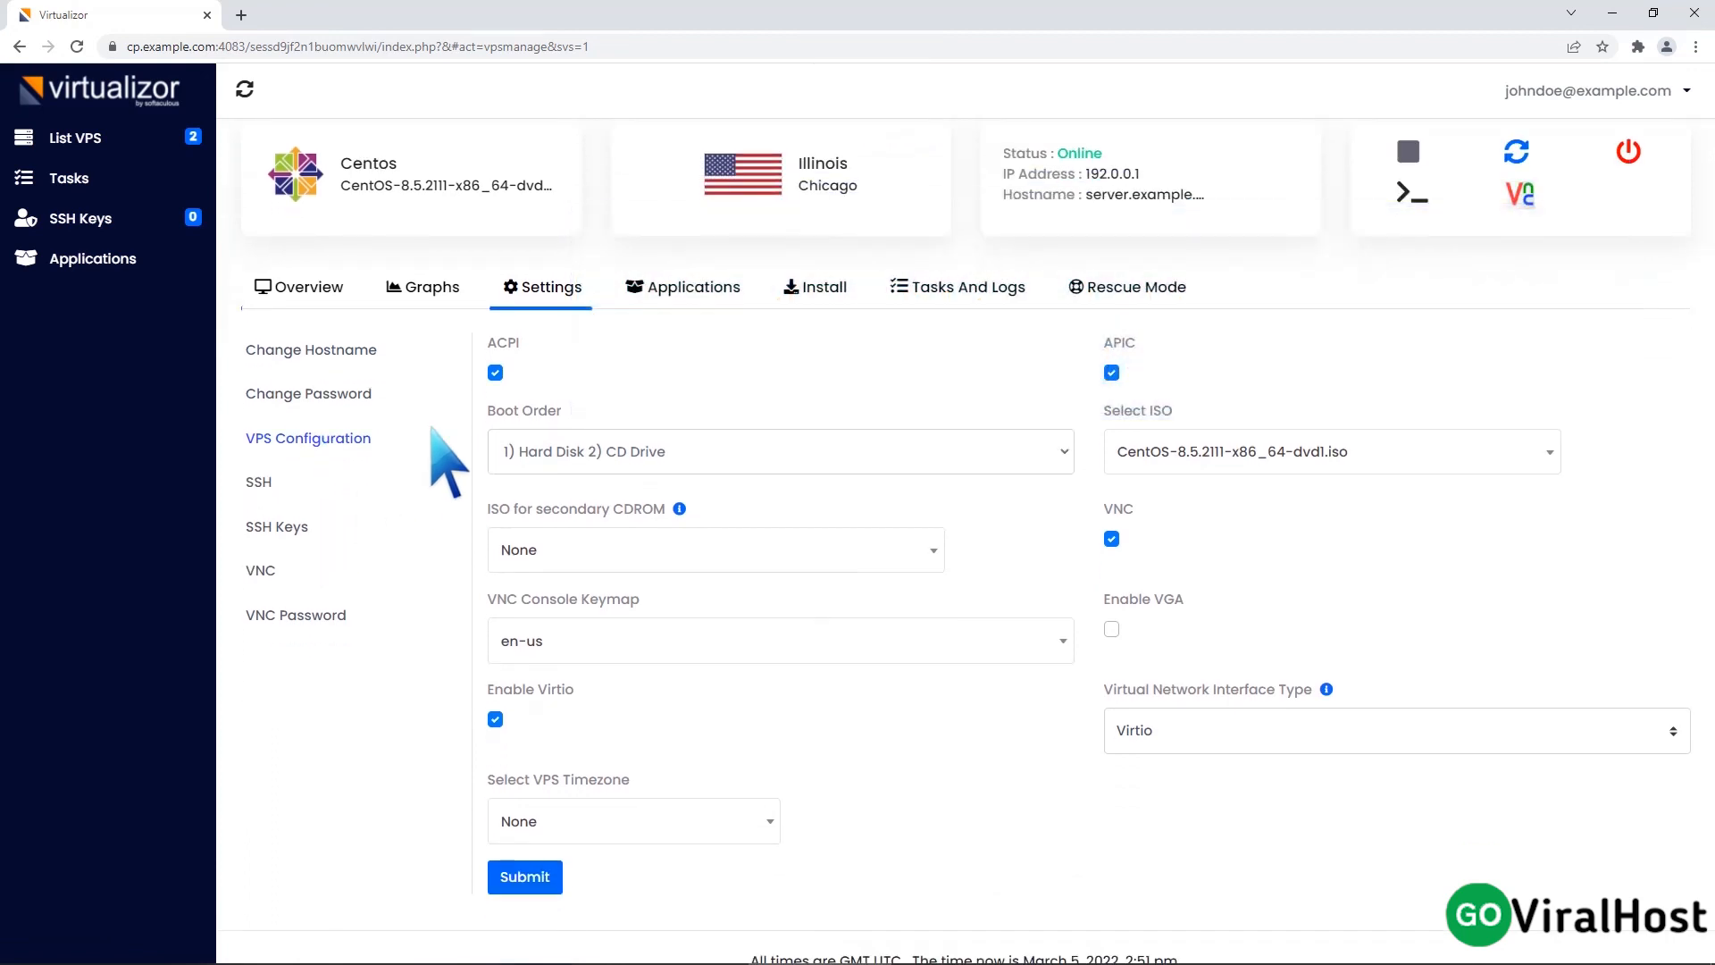
click(495, 374)
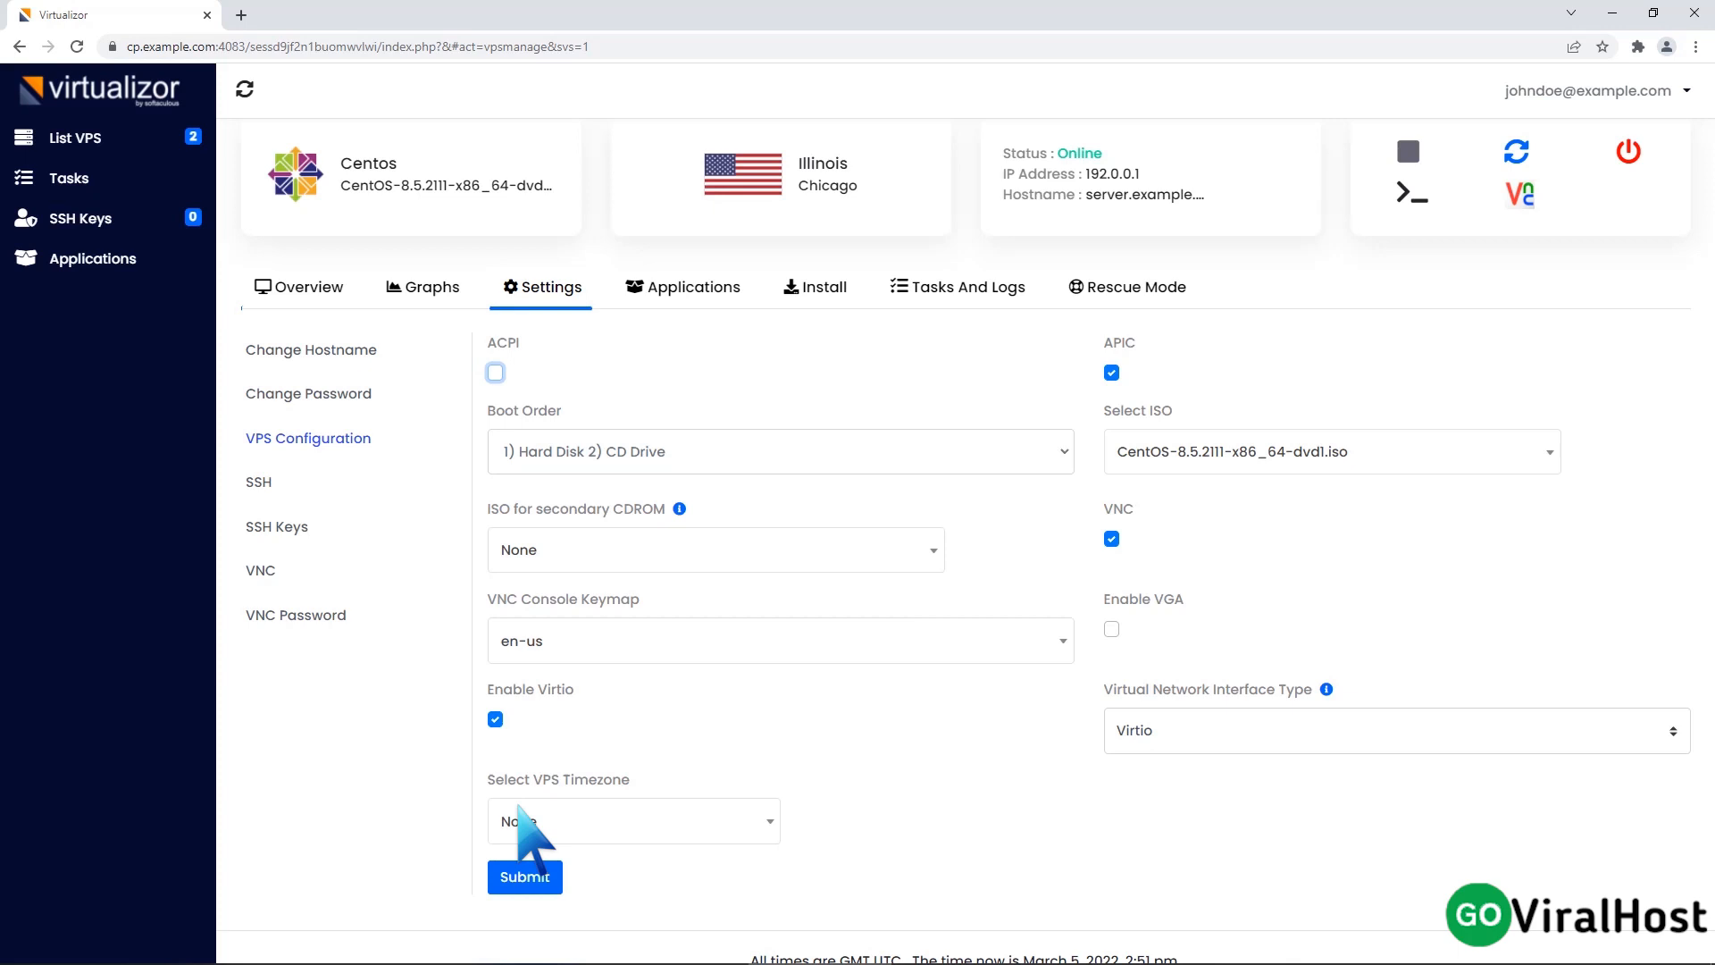
Step: Submit the configuration with ACPI off and acknowledge the Success dialog
click(523, 875)
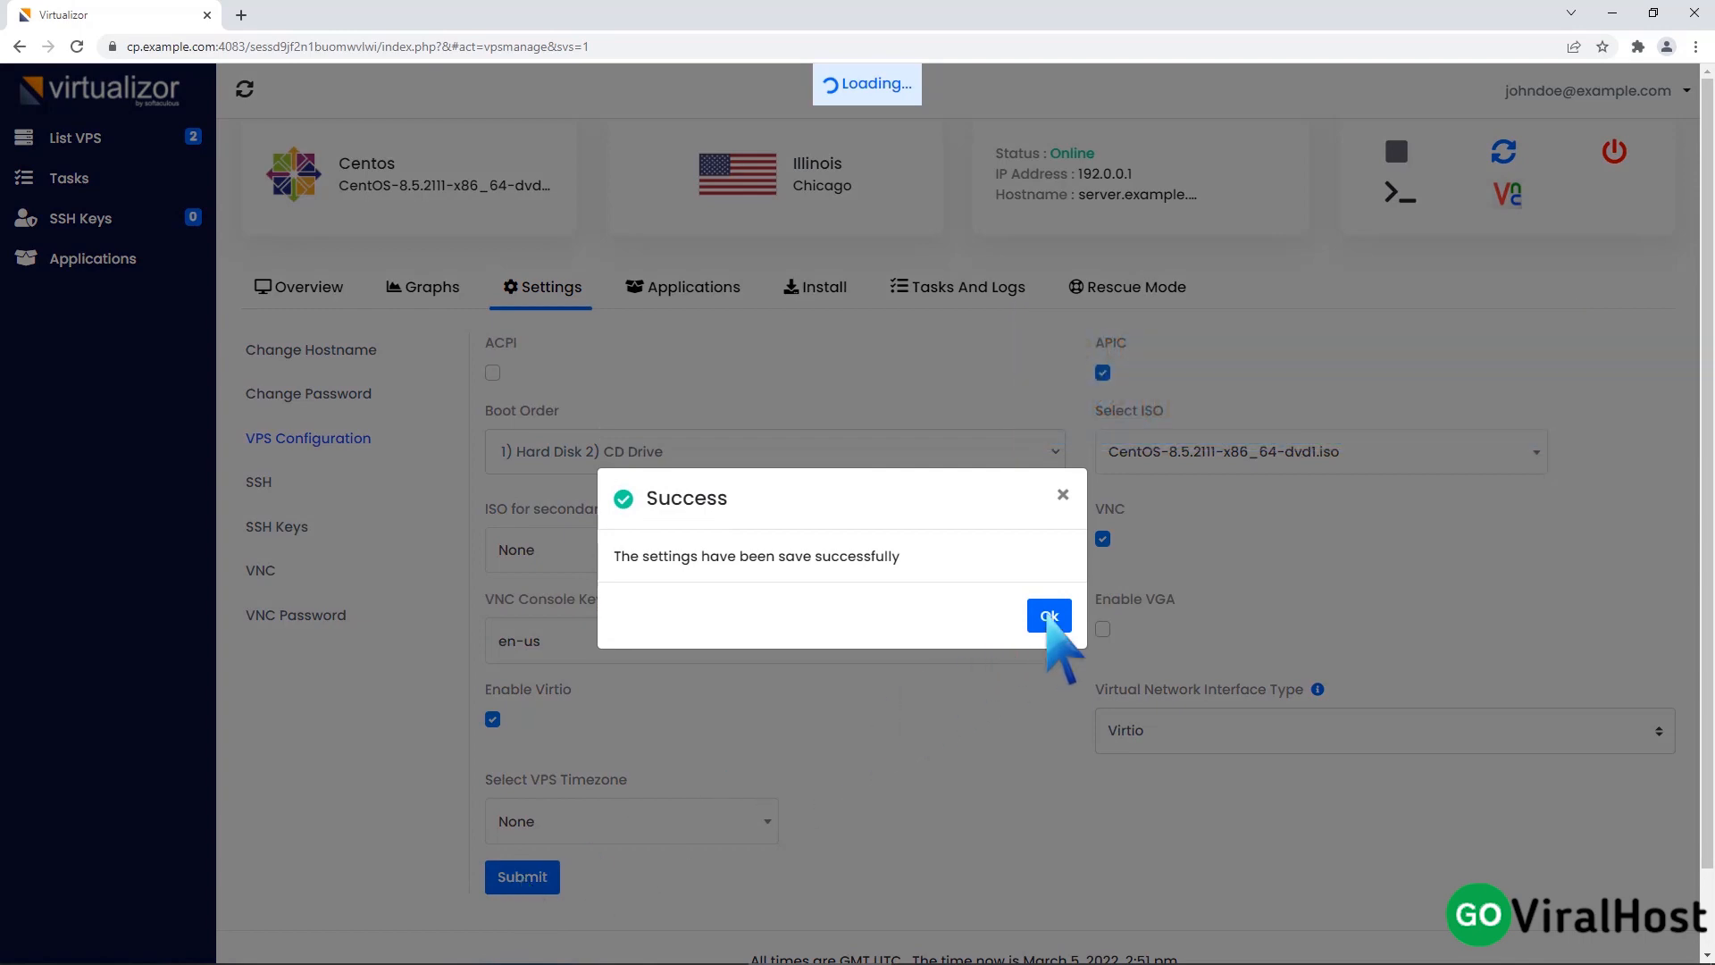
click(1047, 614)
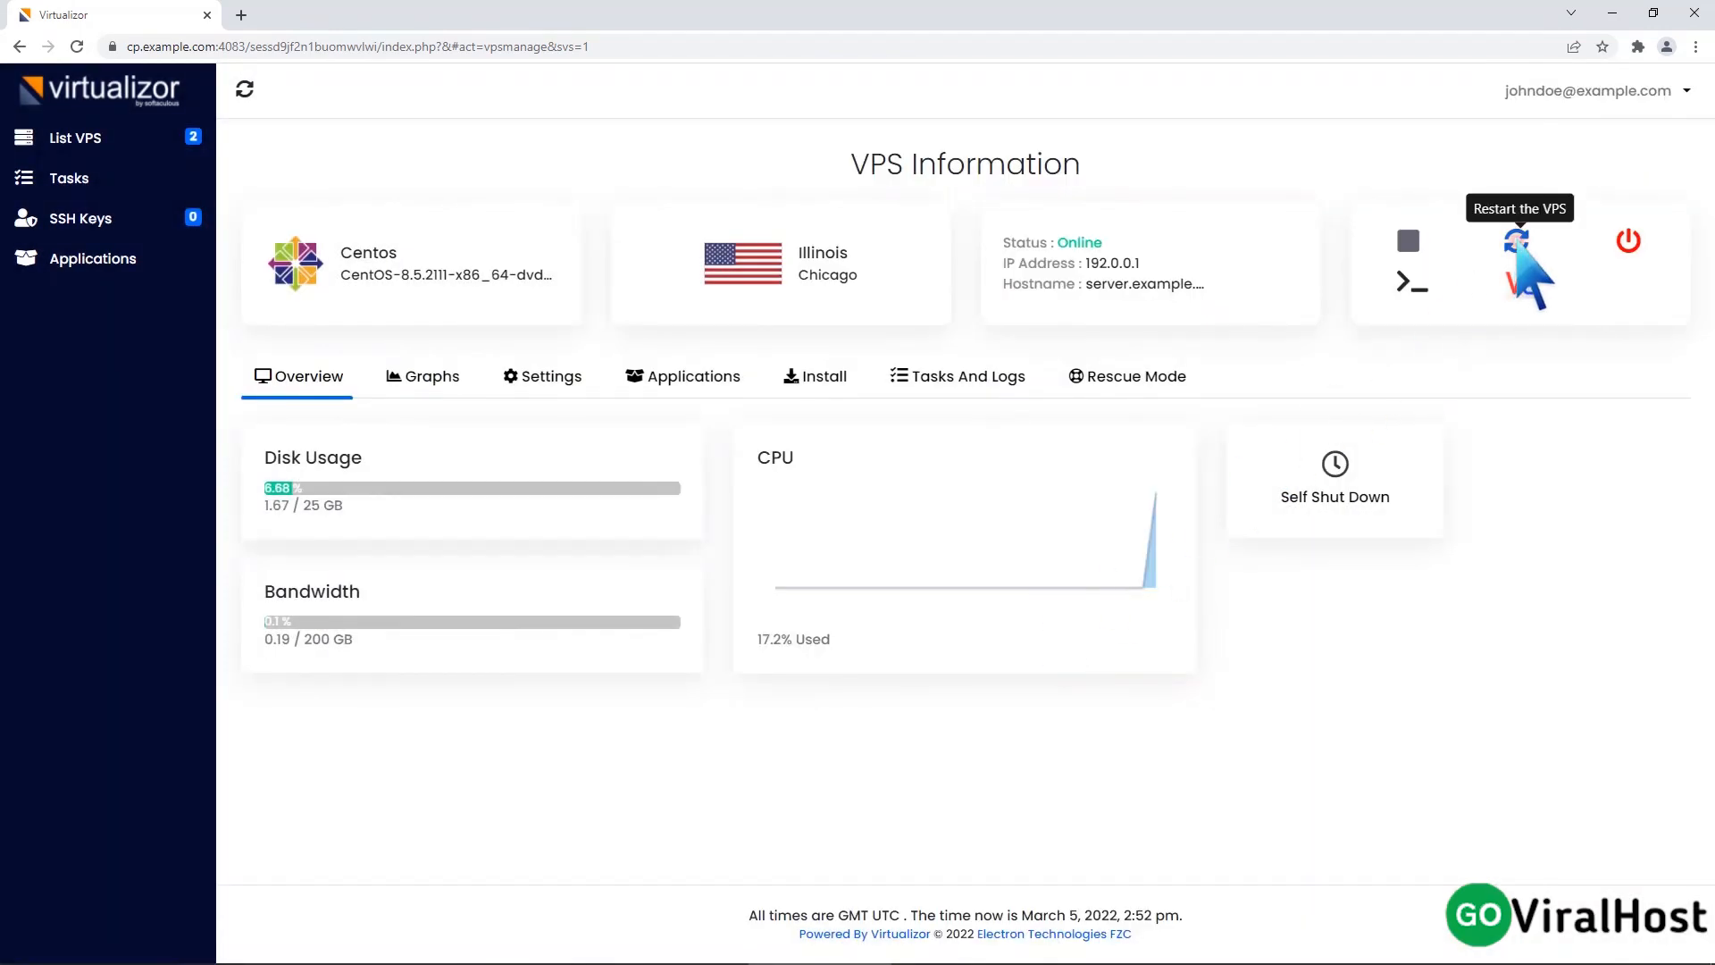
Step: Restart the VPS from the VPS Information panel and acknowledge the success message
click(1519, 264)
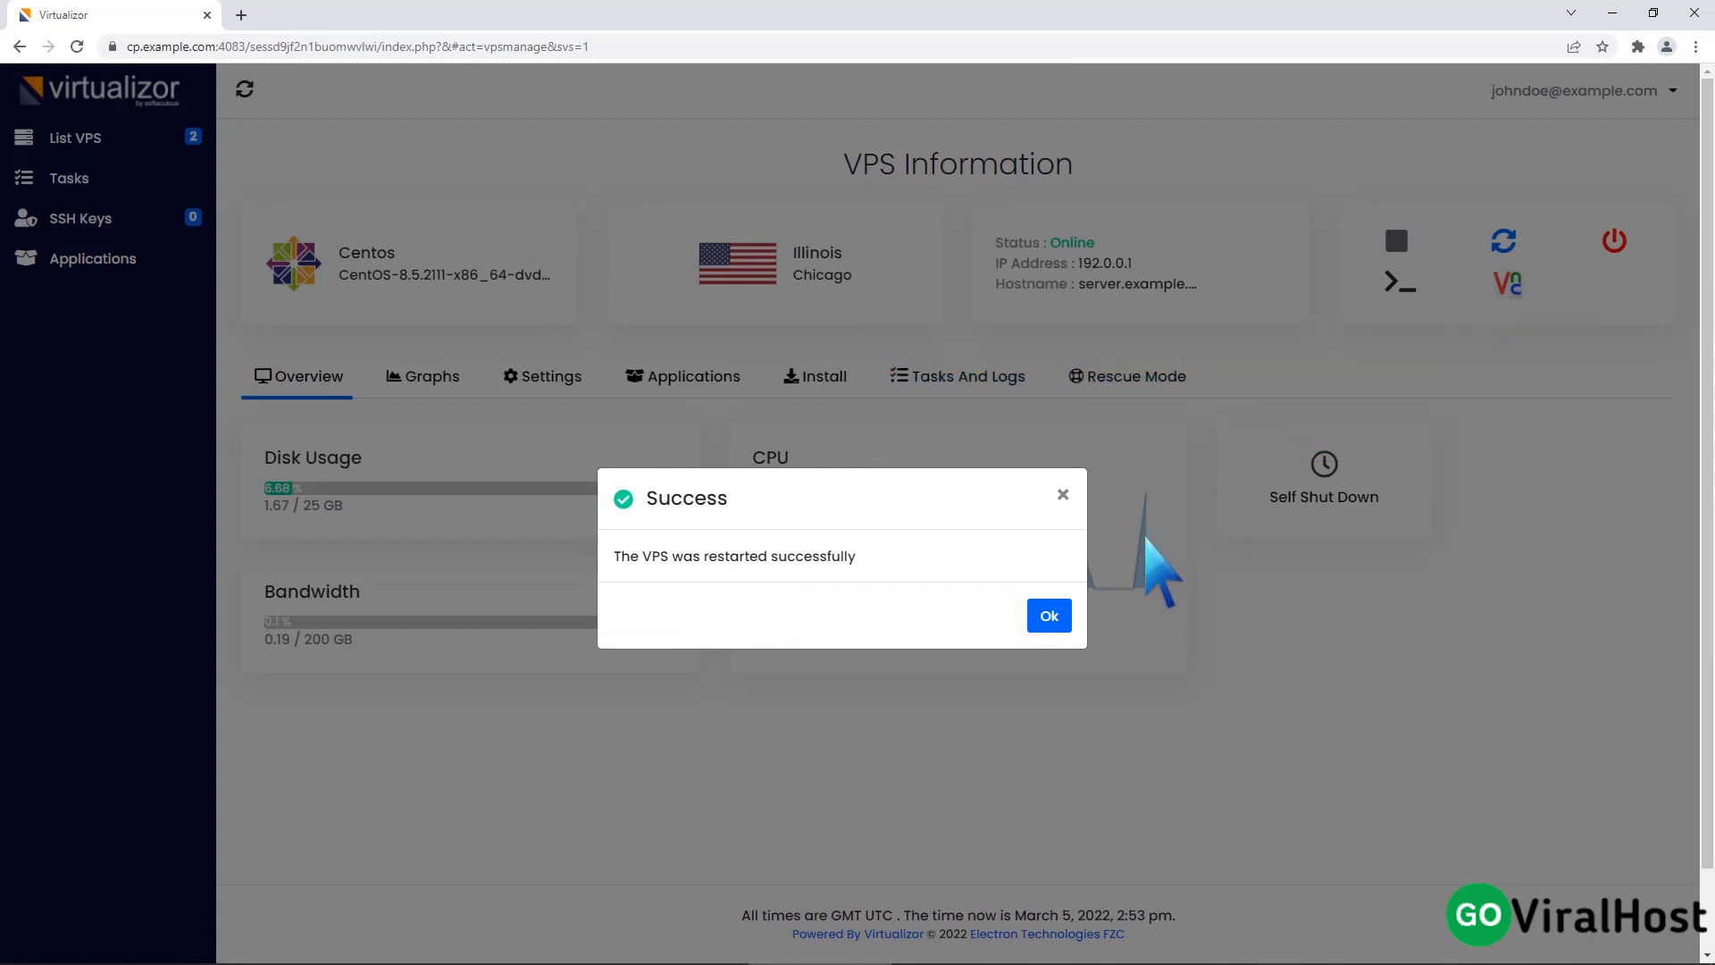
click(1047, 617)
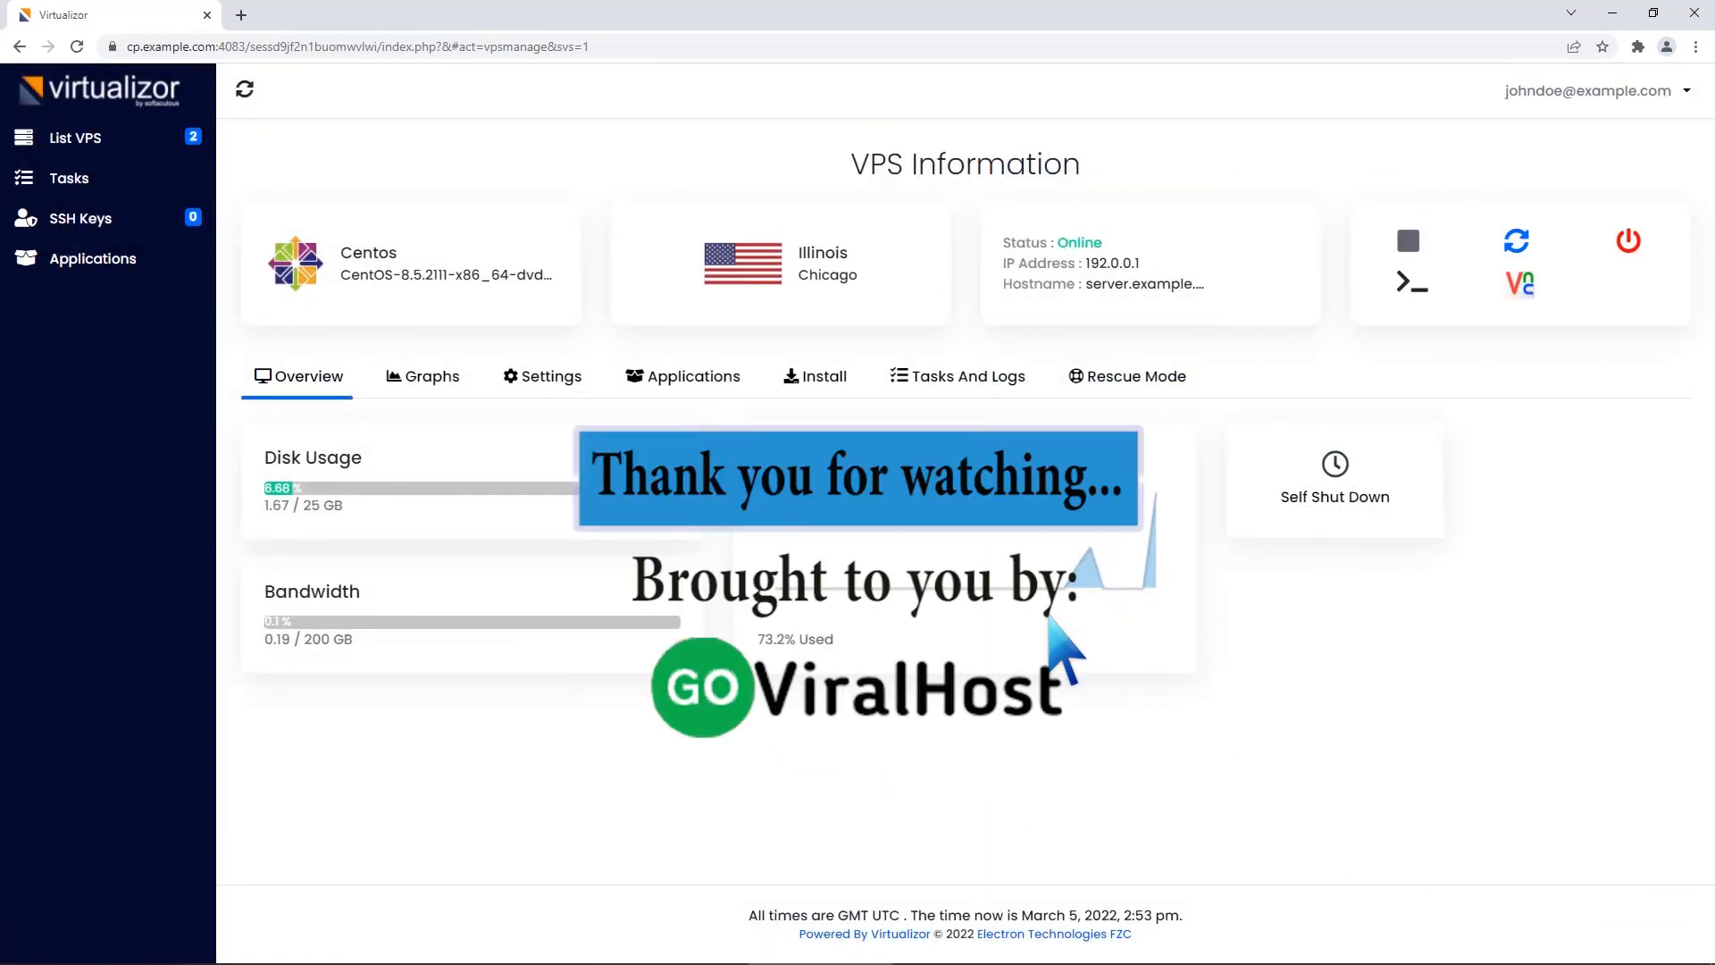